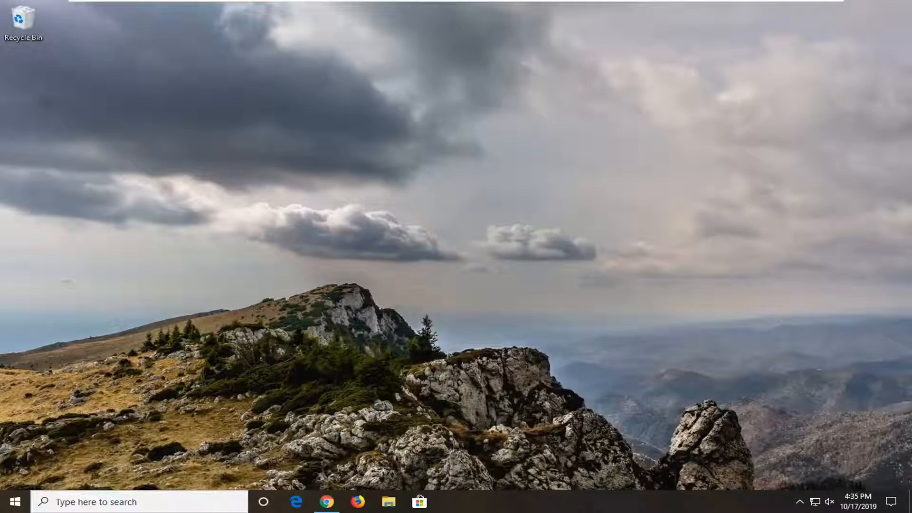
# - Launch Chrome from the taskbar, restoring the Google, Wikipedia, Facebook and Twitter tabs
pyautogui.click(326, 502)
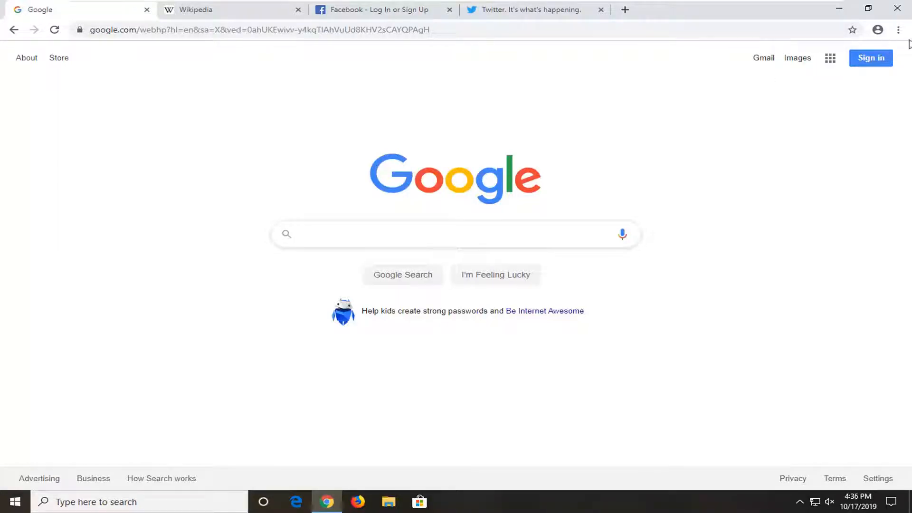
pyautogui.moveTo(897, 29)
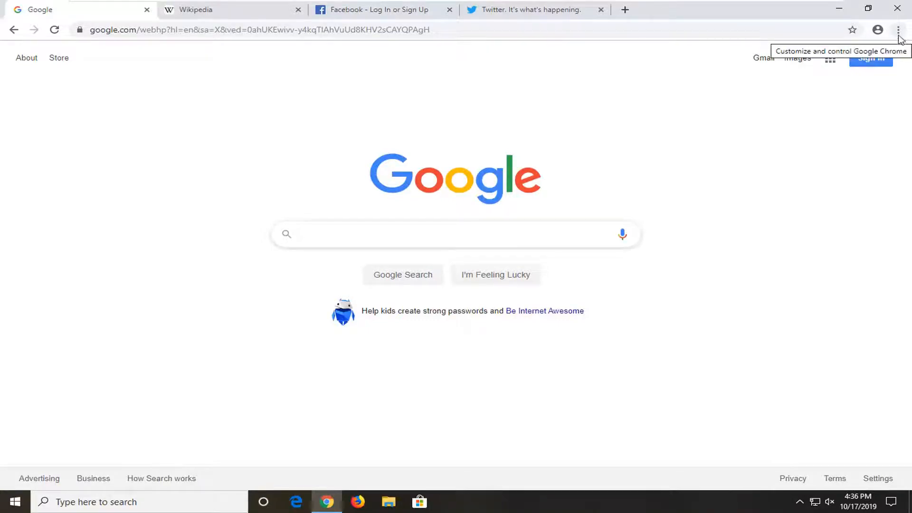
# - Open Chrome's Task Manager from More tools, listing processes and per-tab memory footprints
pyautogui.click(897, 29)
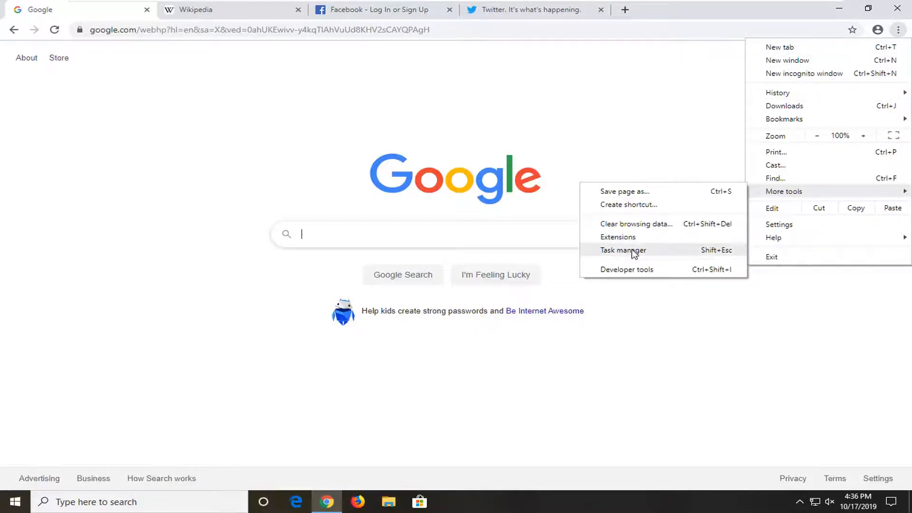
pyautogui.click(622, 250)
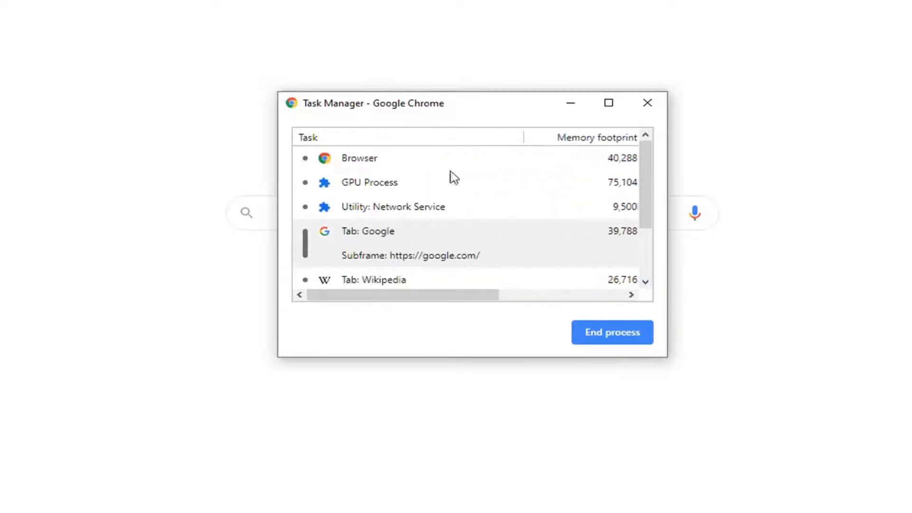
pyautogui.scroll(-3)
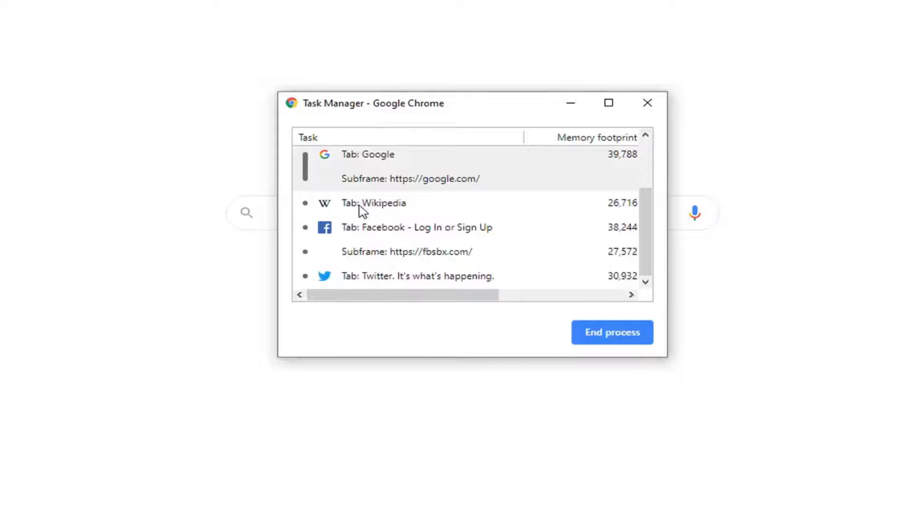
# - Right-click a Task Manager row to show the optional columns menu
pyautogui.click(373, 203)
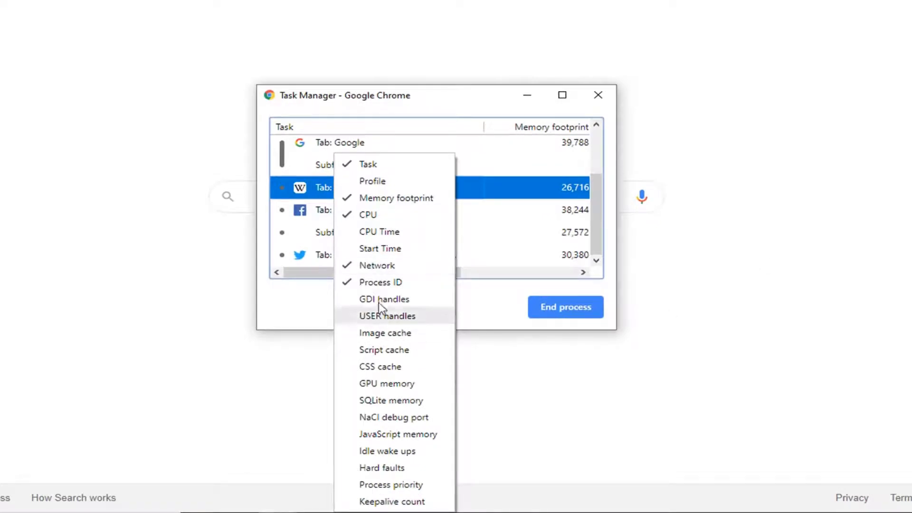
pyautogui.moveTo(380, 248)
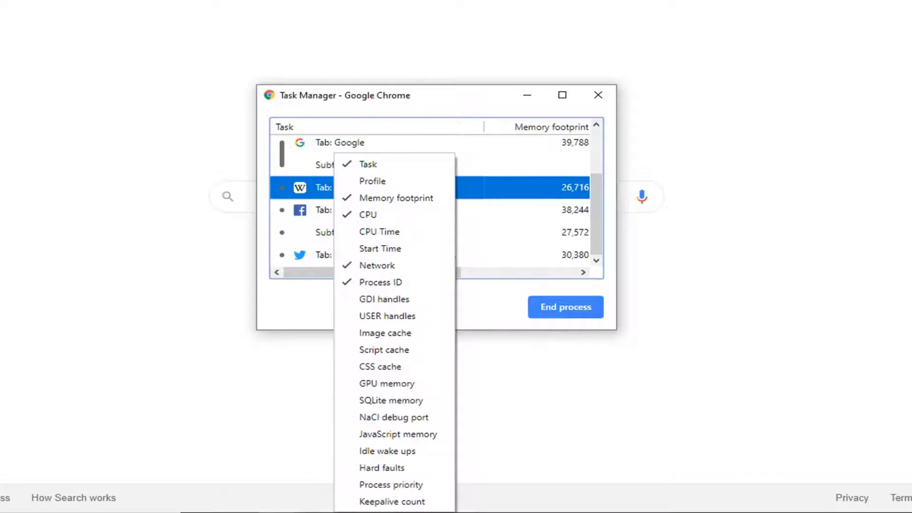
pyautogui.moveTo(510, 334)
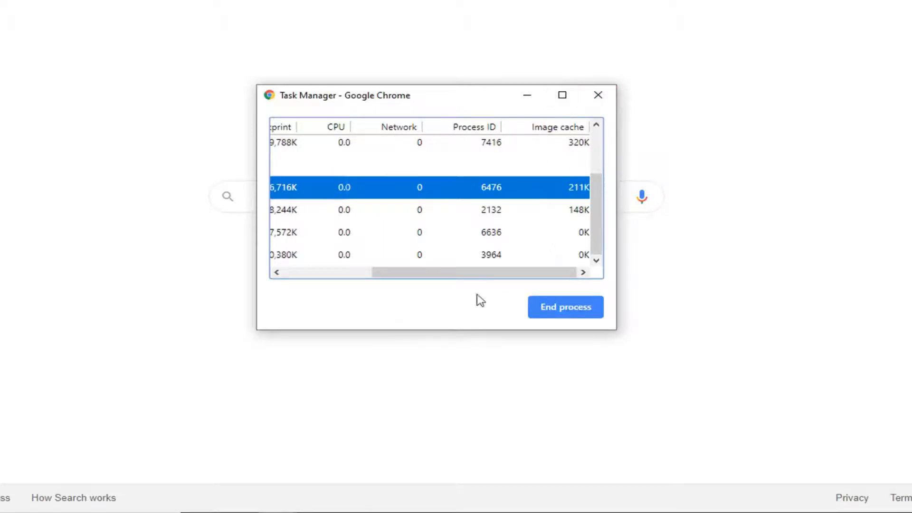
# - Sort the task list by Memory footprint, then click again to restore the original order
pyautogui.hscroll(-3)
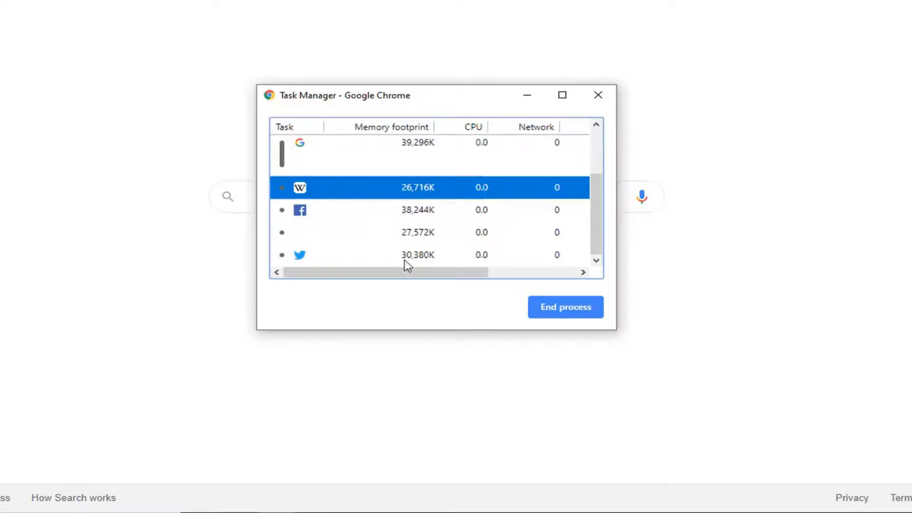
pyautogui.click(375, 127)
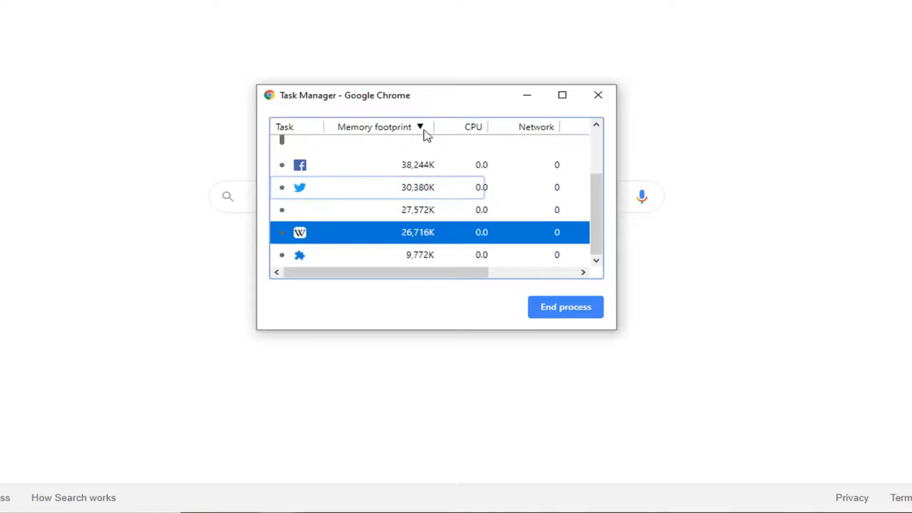
pyautogui.click(376, 127)
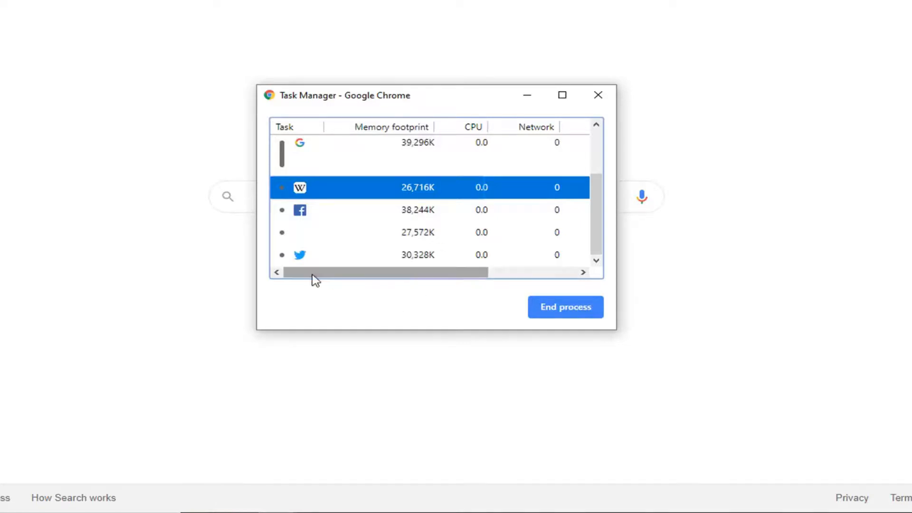
pyautogui.hscroll(-3)
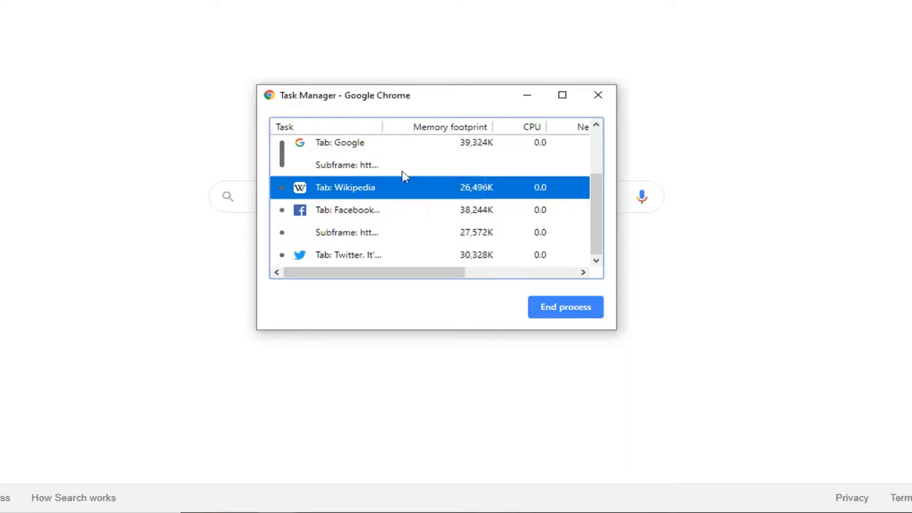
# - End the Facebook tab's process, then return to Google and focus the search box
pyautogui.click(564, 306)
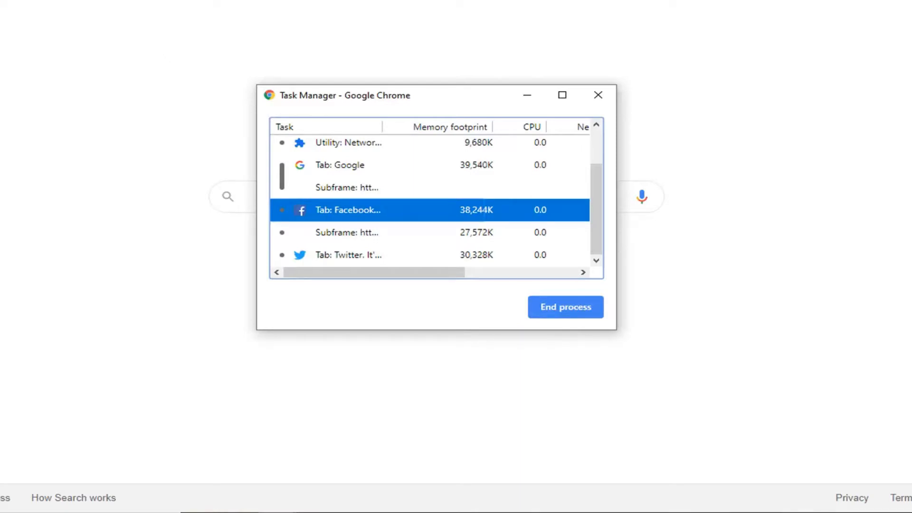
pyautogui.click(565, 306)
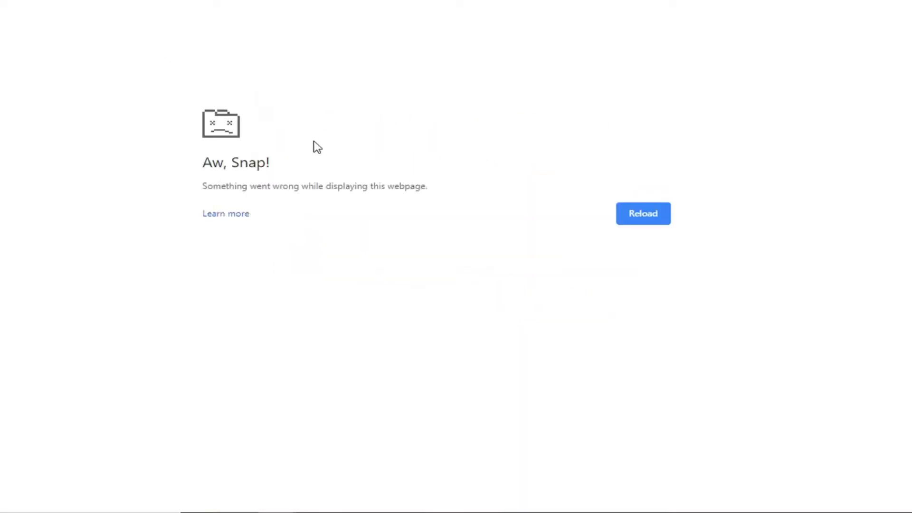
pyautogui.click(643, 214)
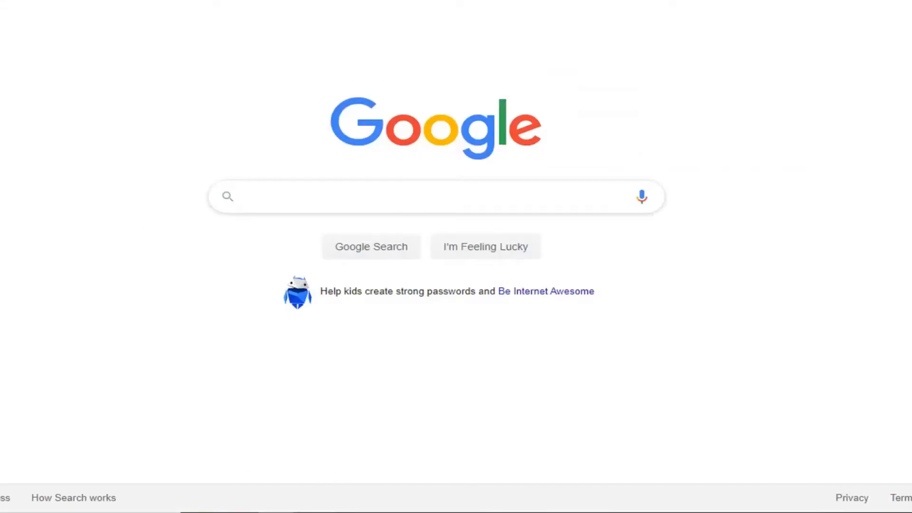
pyautogui.click(407, 197)
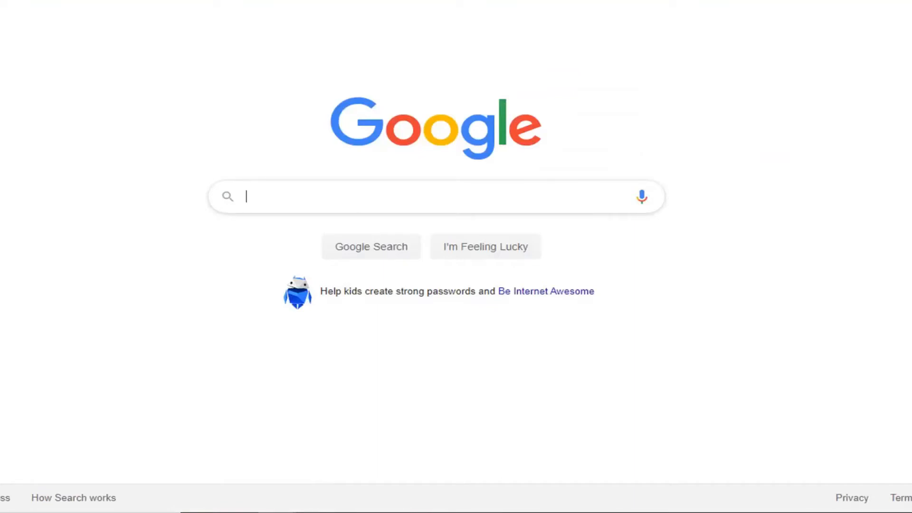